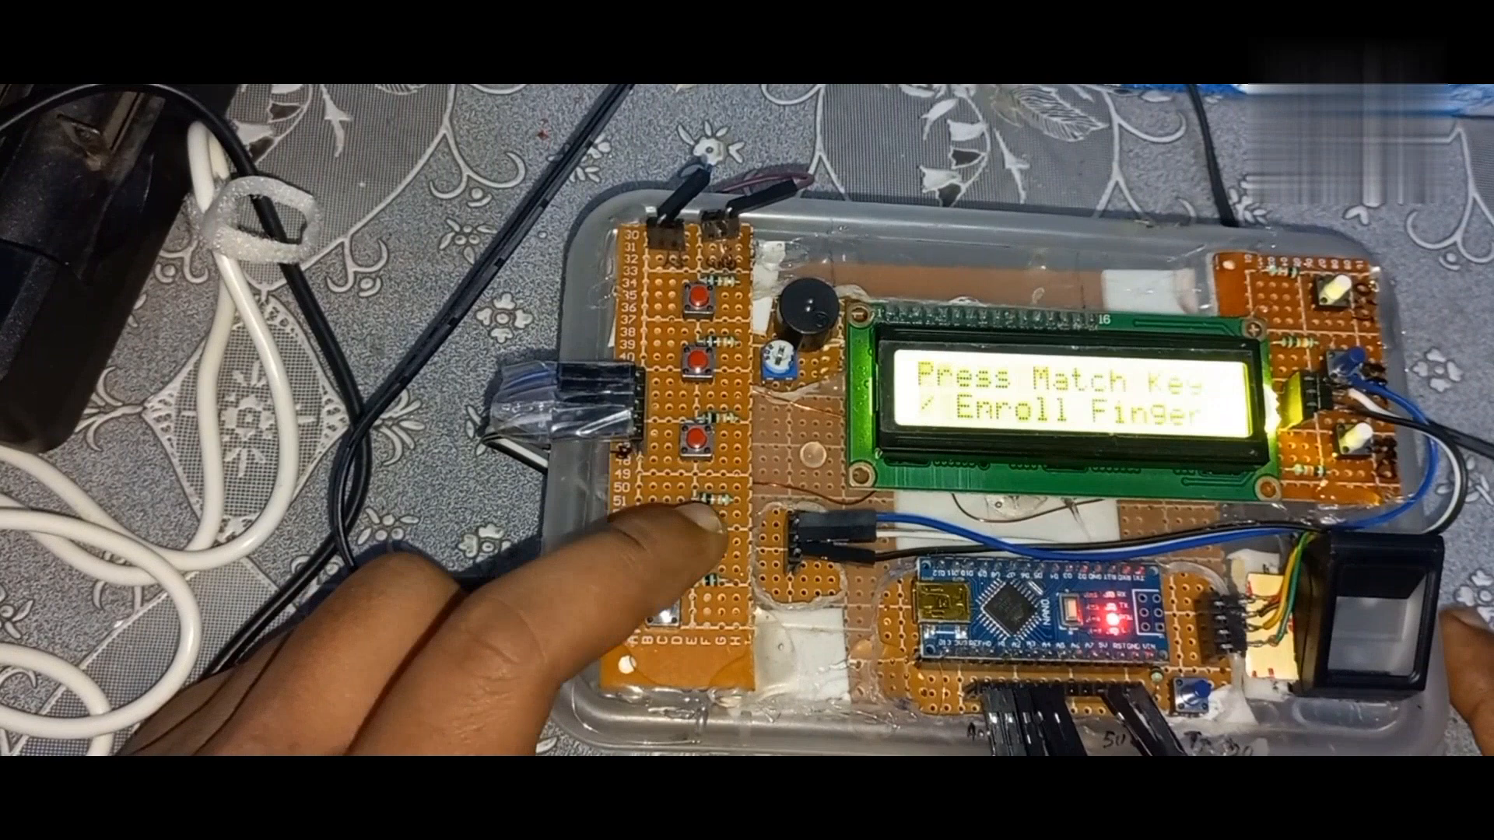
# Step: Press the board push-button so the device leaves the match/enroll prompt and shows Please Wait
pyautogui.click(707, 438)
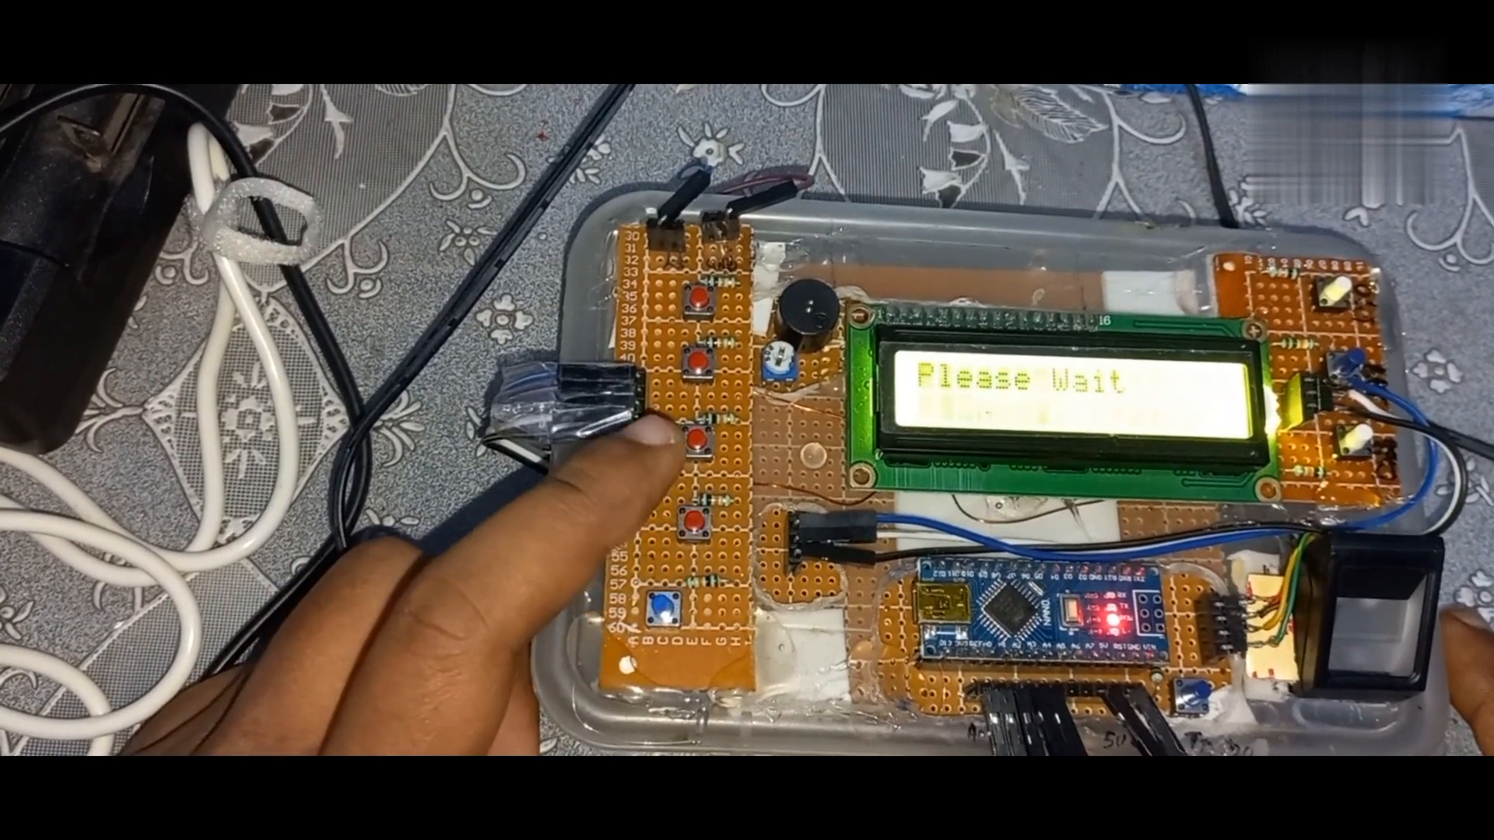